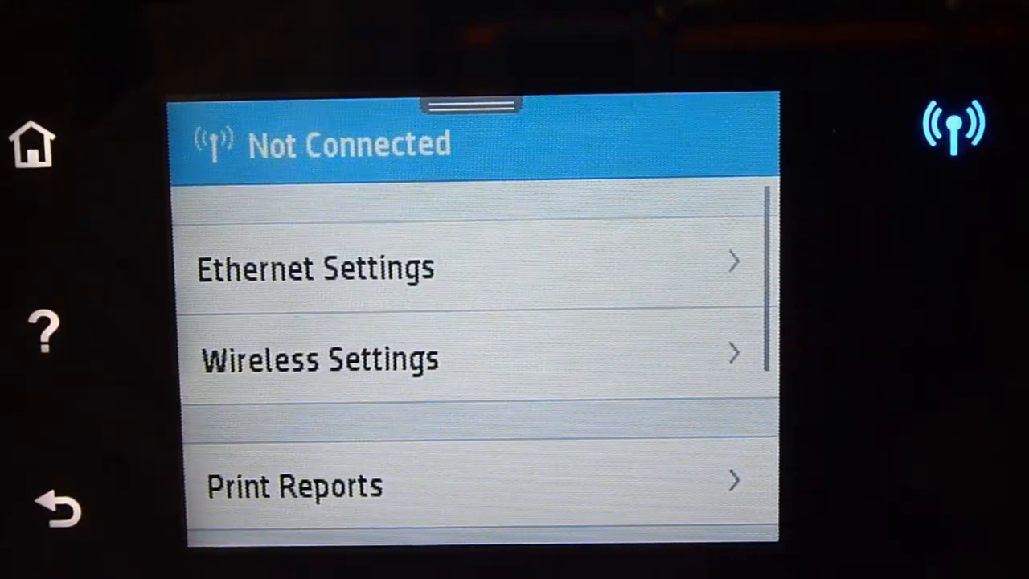
# Step: Start wireless setup on the printer and join the Tech Tips network
pyautogui.click(319, 358)
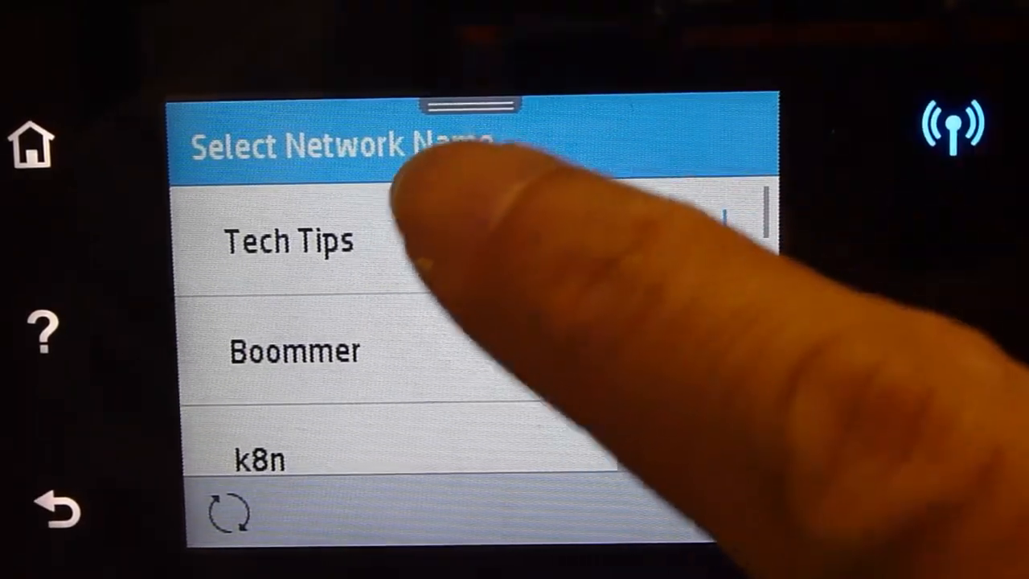
pyautogui.click(290, 239)
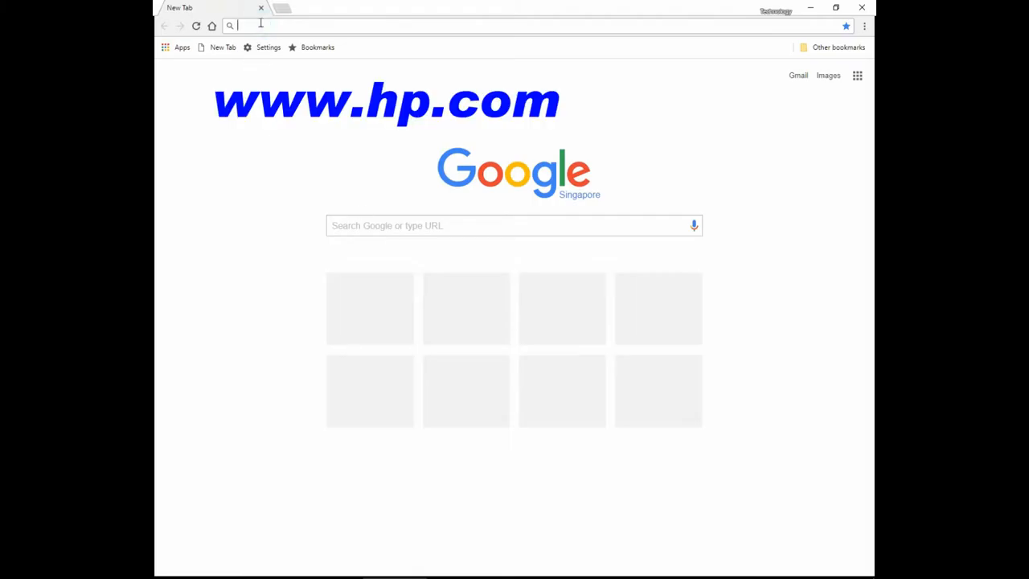
pyautogui.write('www.hp.com/sg/en/home.html')
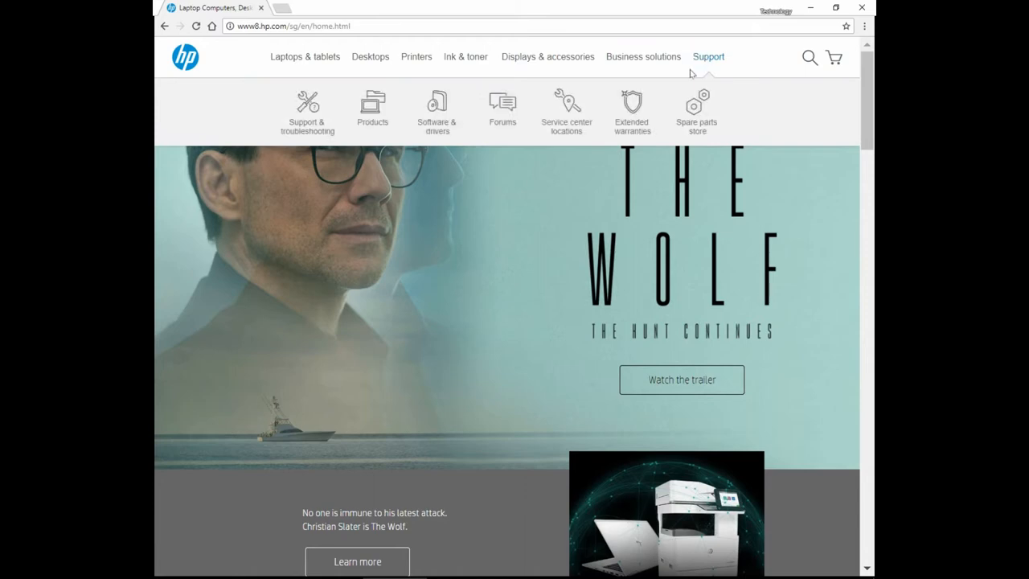
pyautogui.click(437, 112)
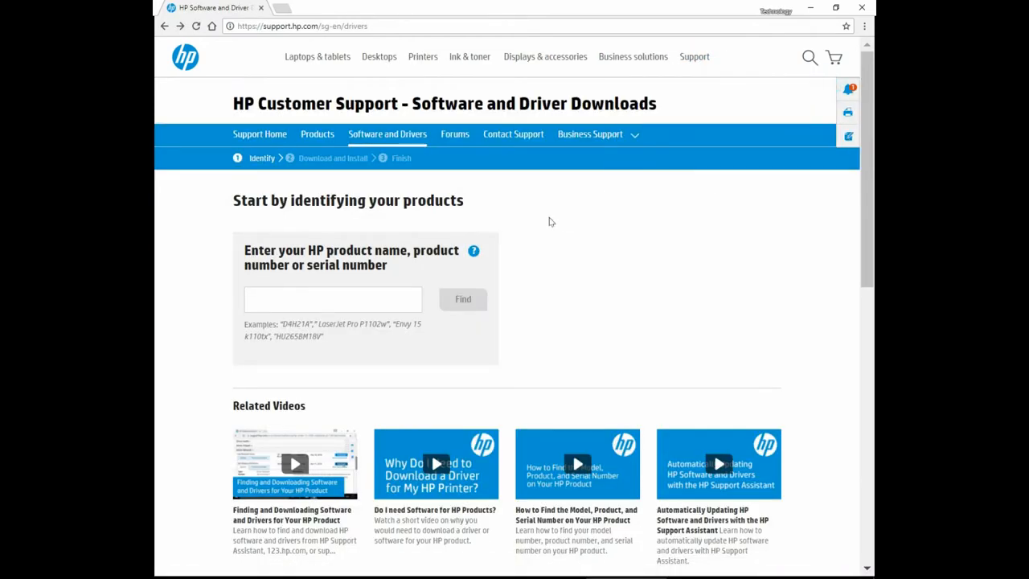
# Step: Search HP support for 'Officejet pro 7730', choosing the Wide Format All-in-One suggestion
pyautogui.click(331, 300)
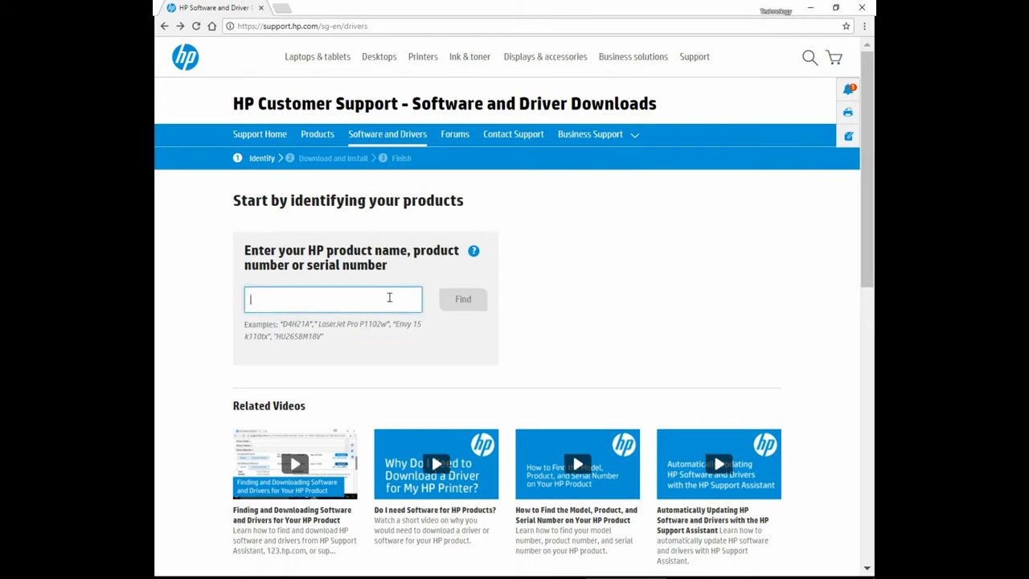
pyautogui.write('om')
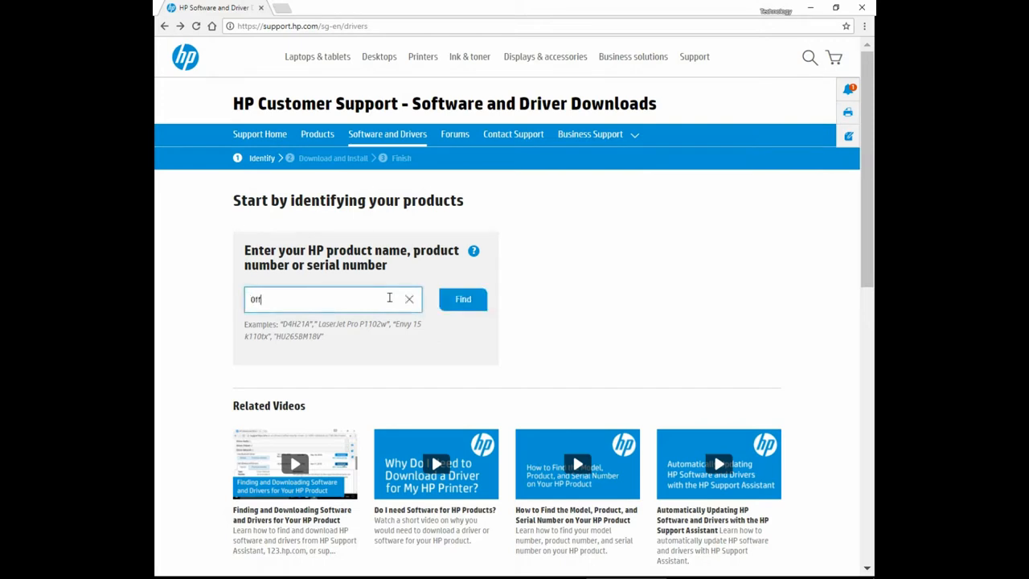
pyautogui.write('Officejet pro')
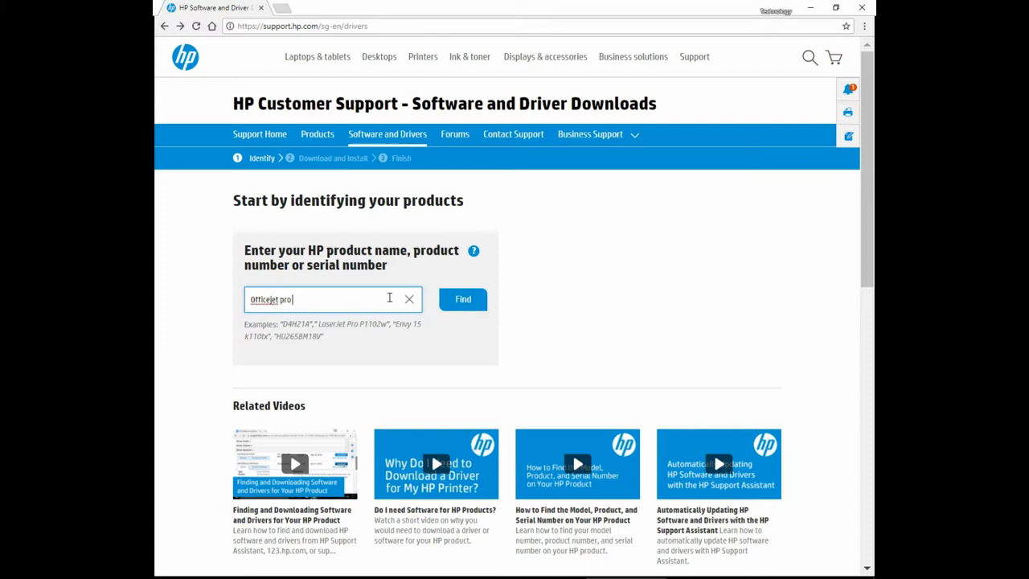
pyautogui.write('7730')
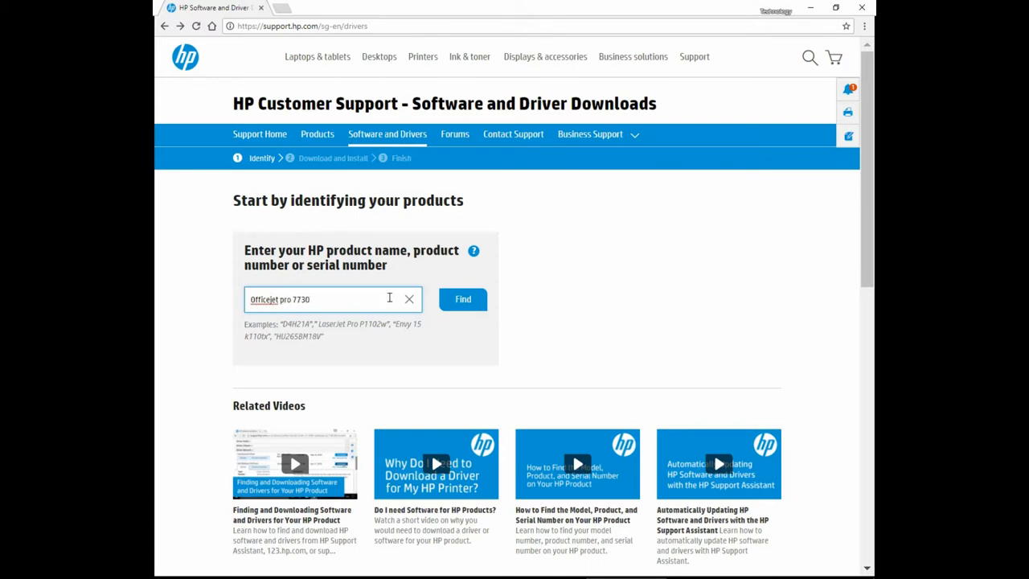
pyautogui.click(463, 299)
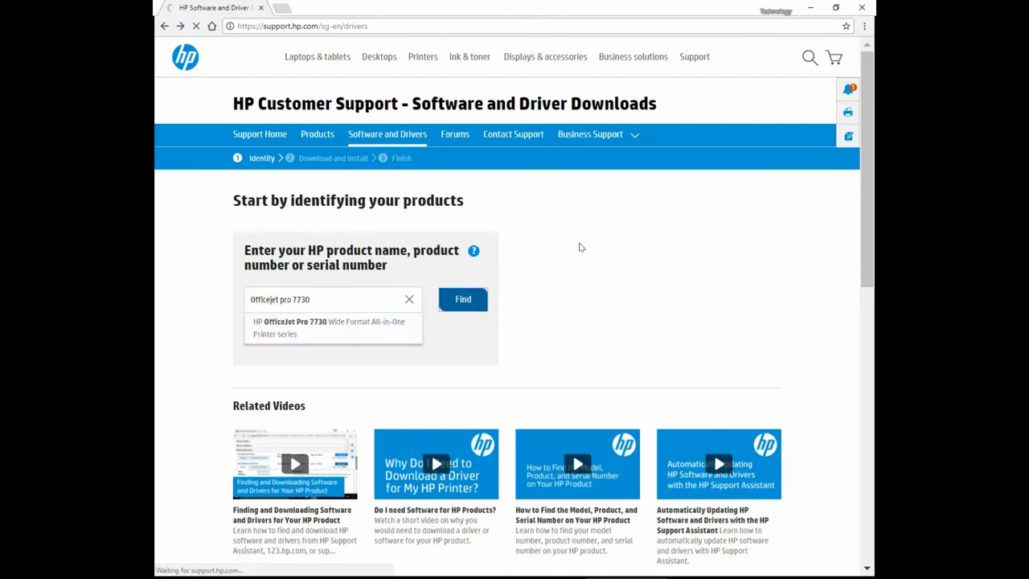
pyautogui.click(463, 299)
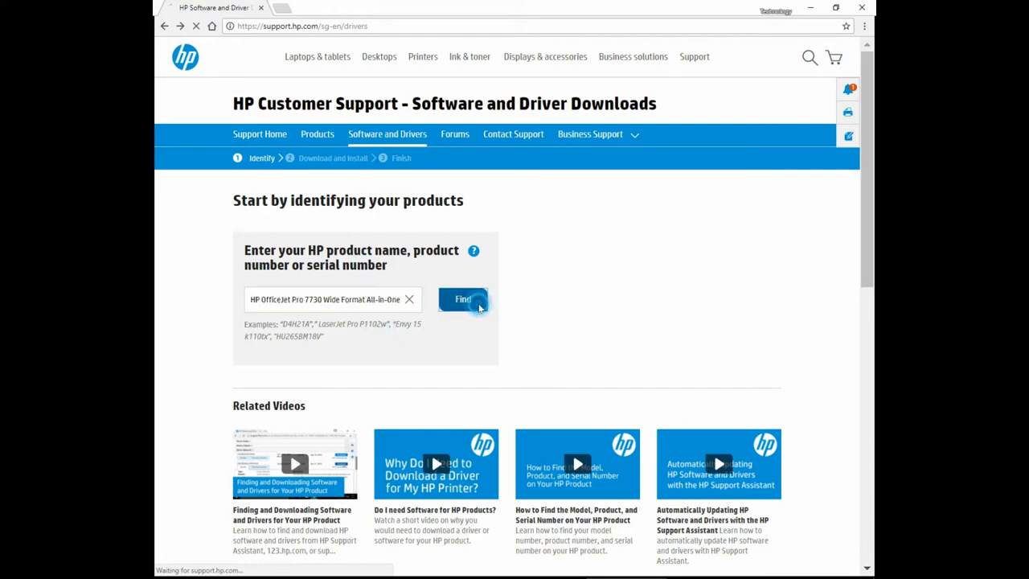
pyautogui.click(463, 299)
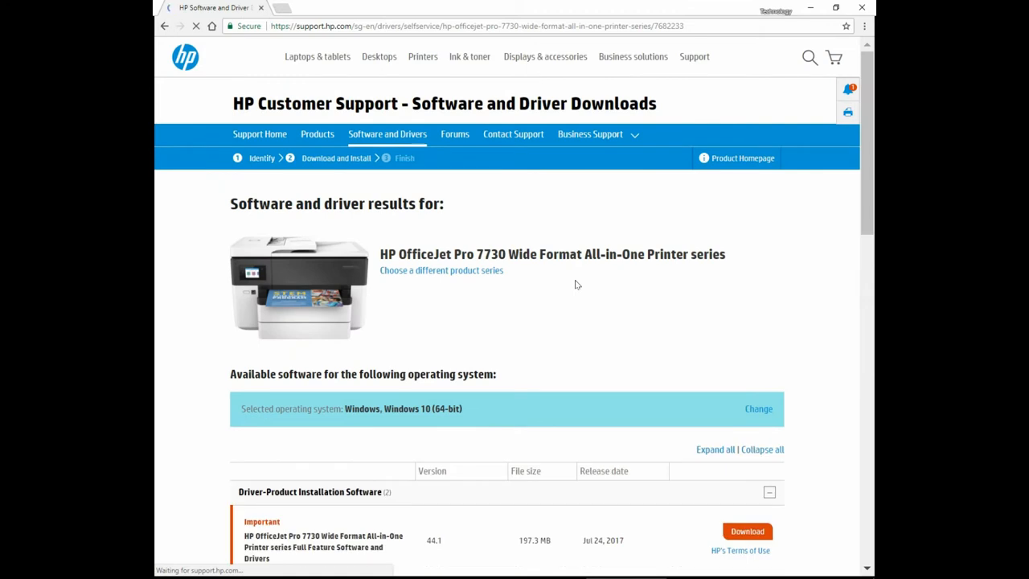
pyautogui.moveTo(571, 296)
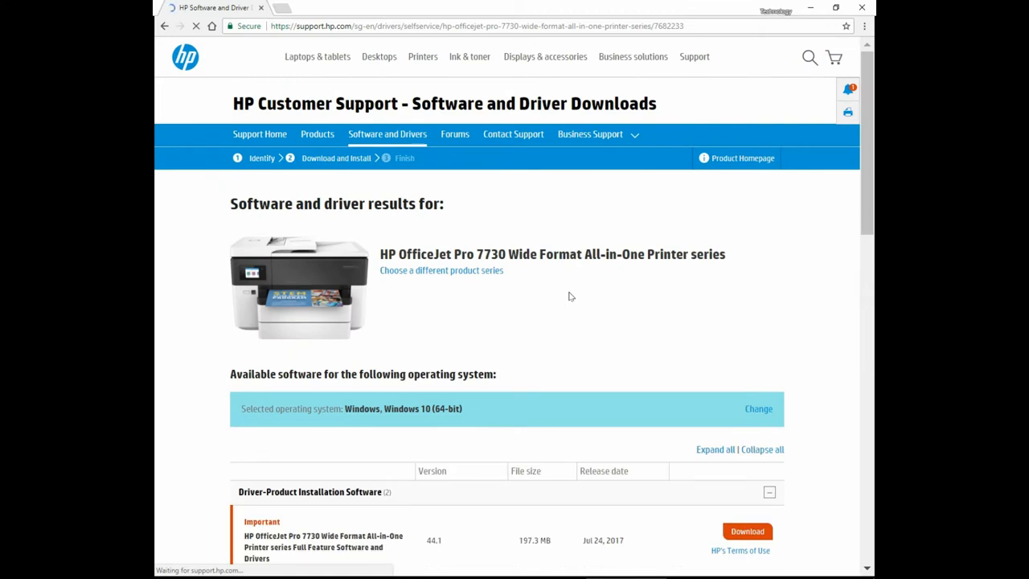
pyautogui.moveTo(553, 283)
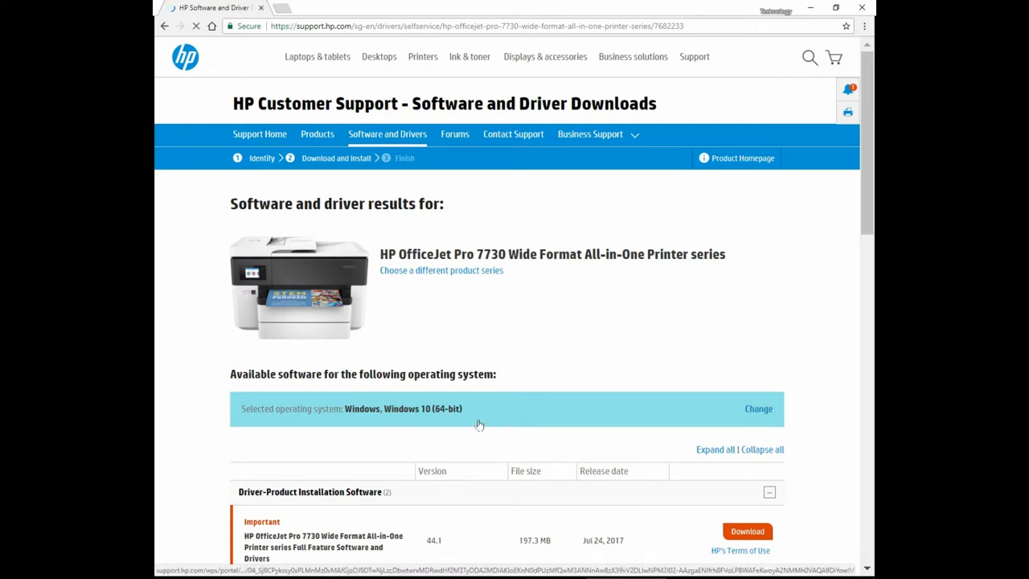
pyautogui.moveTo(749, 425)
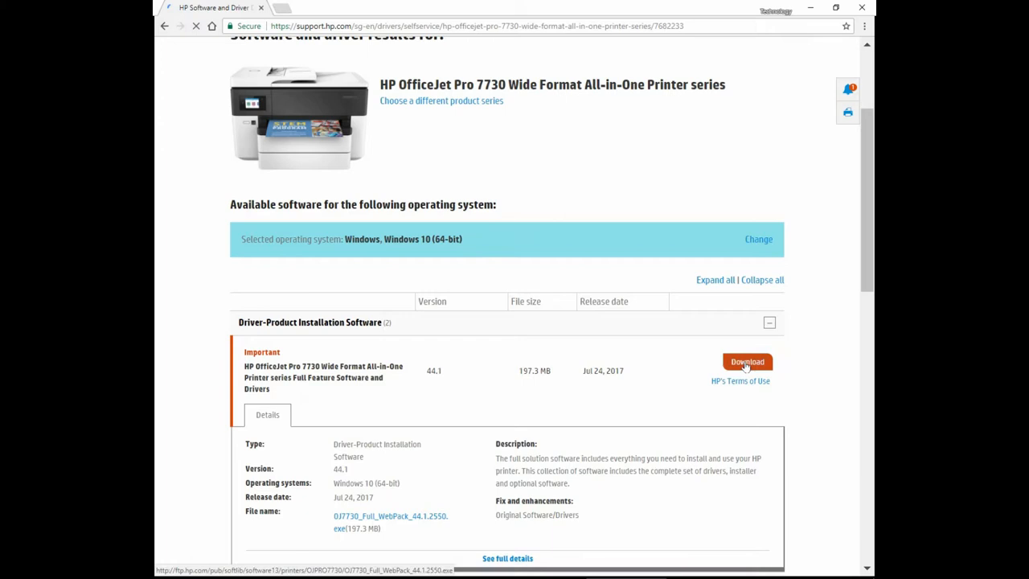
pyautogui.moveTo(747, 367)
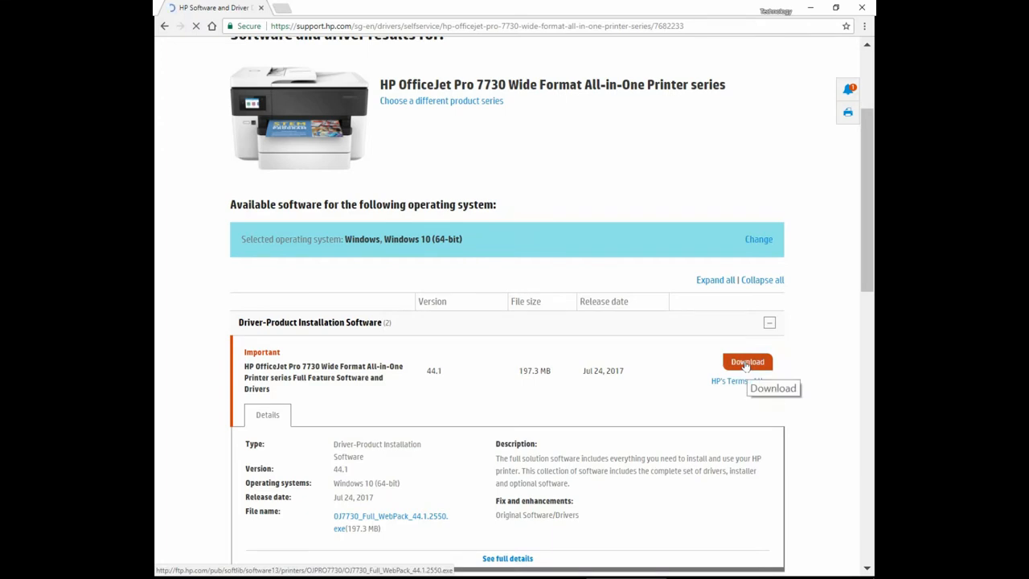
# Step: Download the Full Feature Software and Drivers package (version 44.1) for Windows 10
pyautogui.click(747, 360)
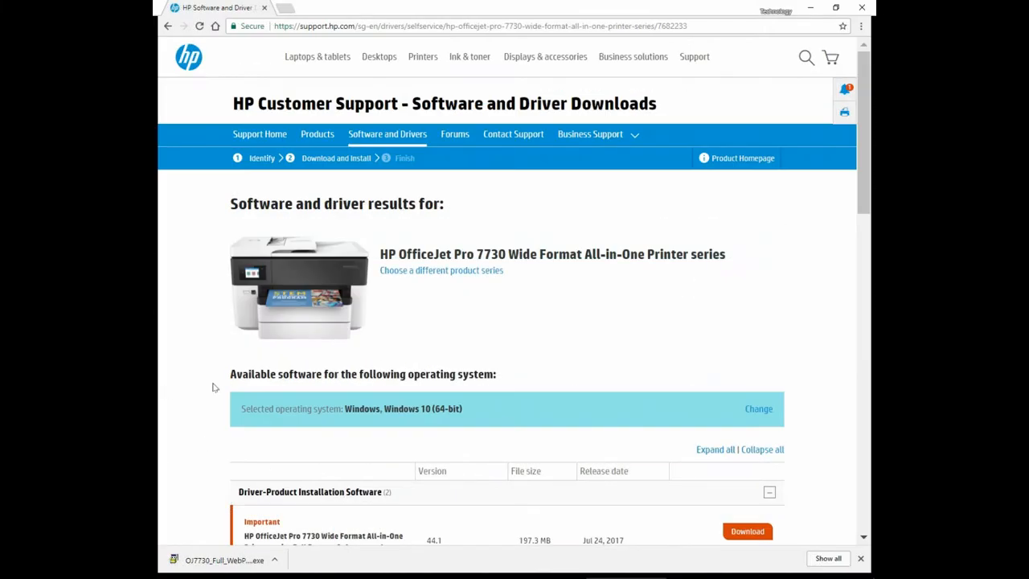
# Step: Act on the downloaded OfficeJet Pro 7730 installer from Chrome's downloads list
pyautogui.click(275, 559)
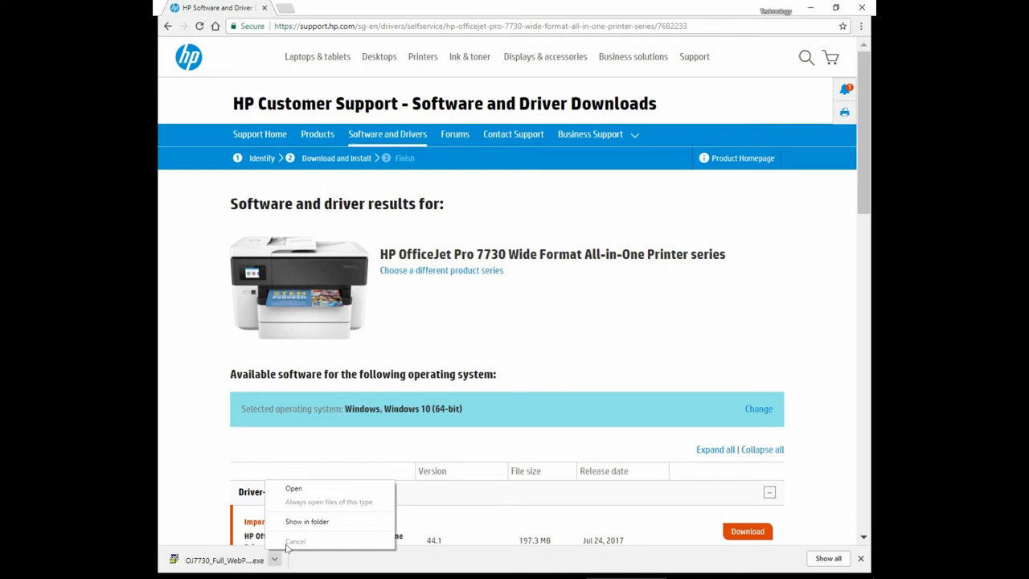
pyautogui.click(296, 540)
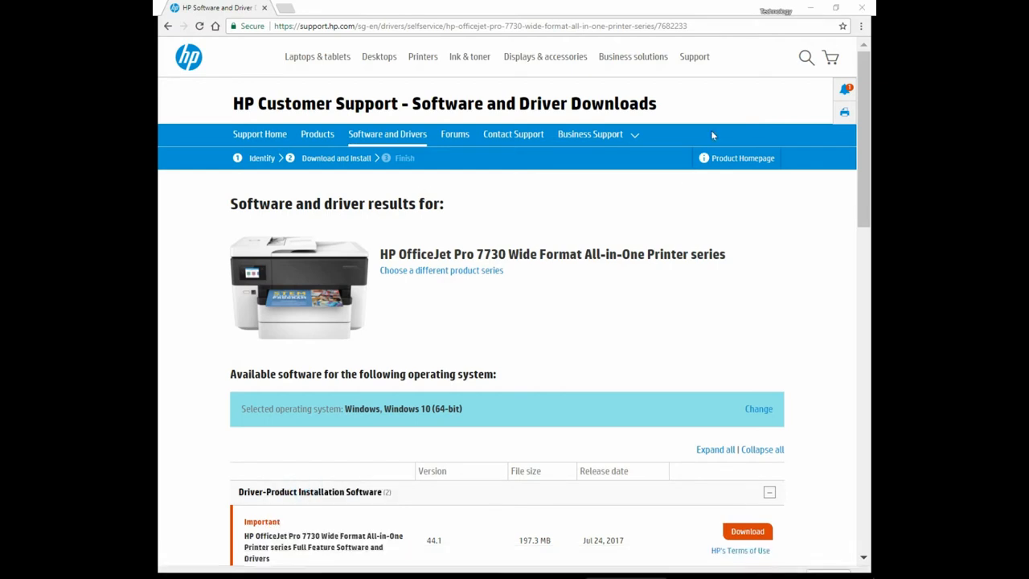
pyautogui.moveTo(862, 6)
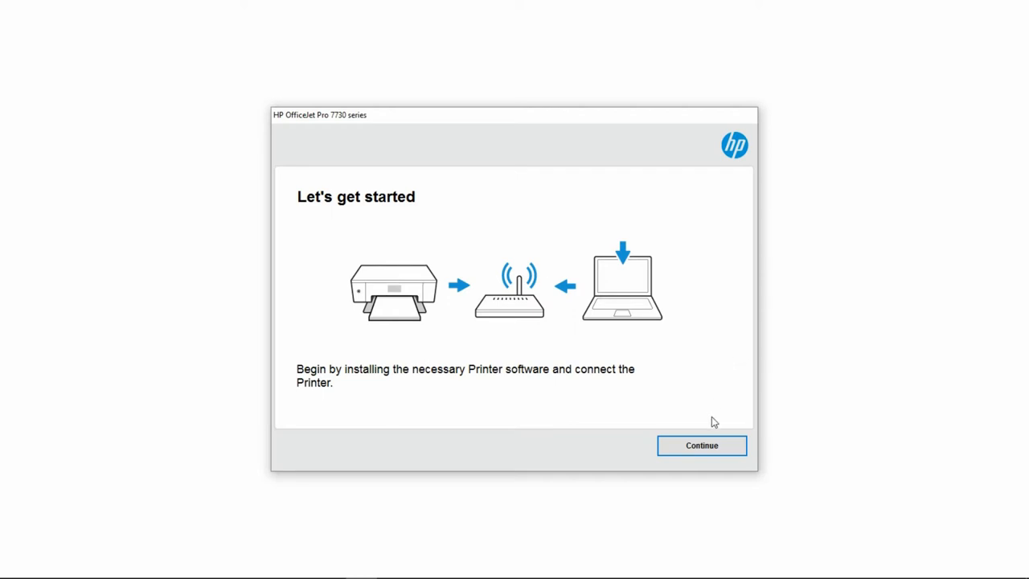
# Step: Continue the installer with recommended software selections and accepted agreements, reaching Network Check
pyautogui.click(701, 445)
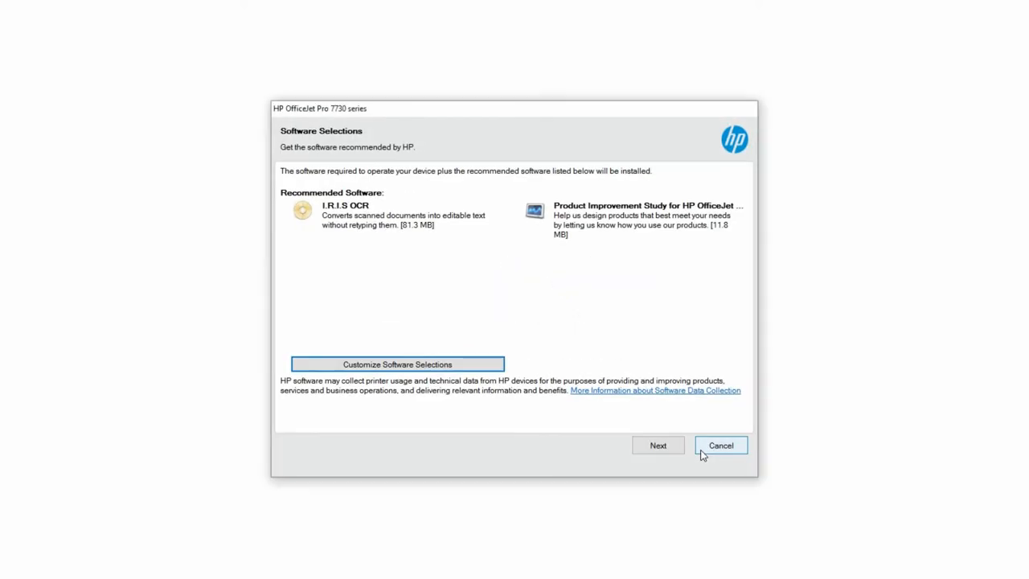
pyautogui.moveTo(660, 451)
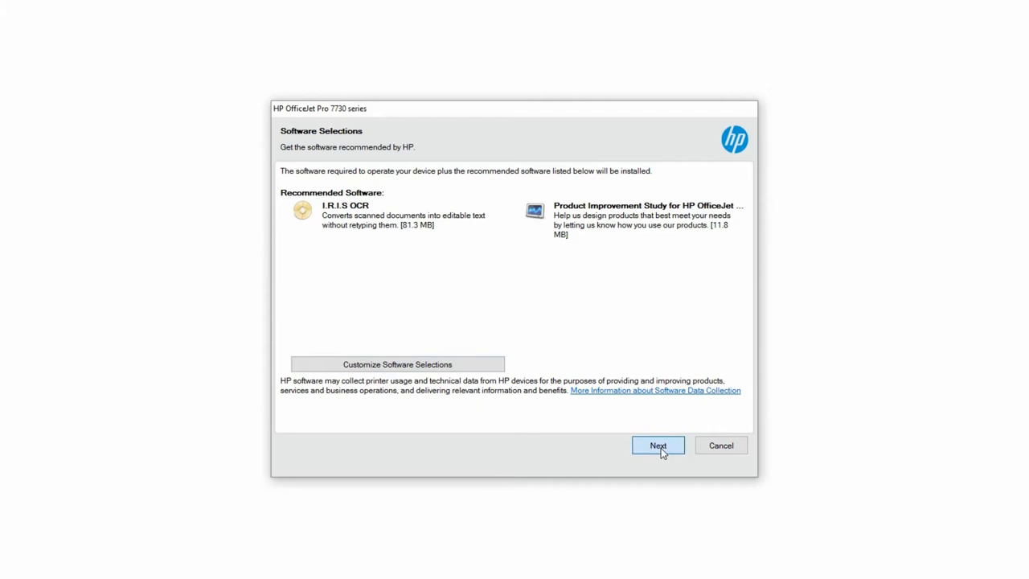
pyautogui.click(657, 443)
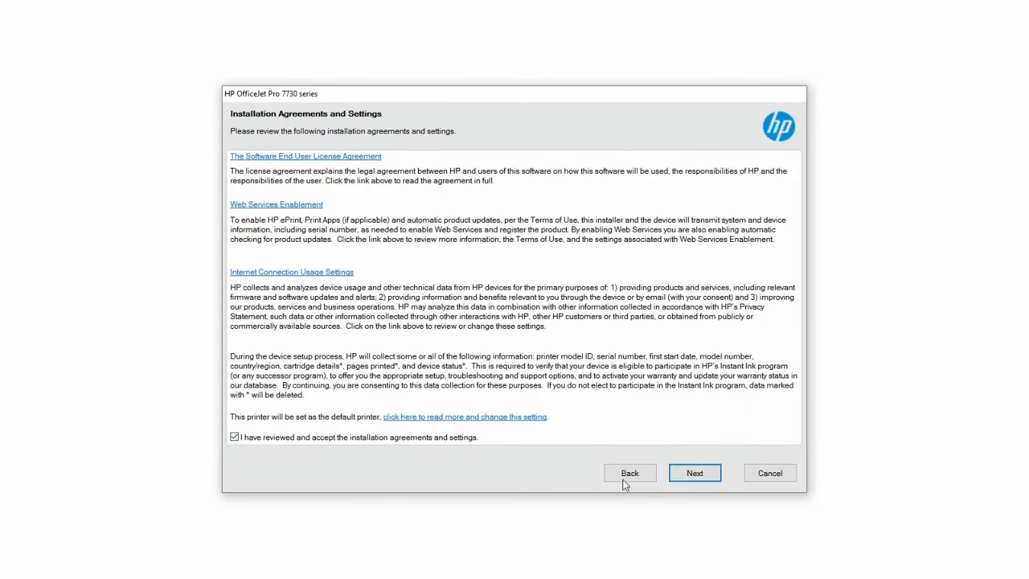
pyautogui.click(695, 473)
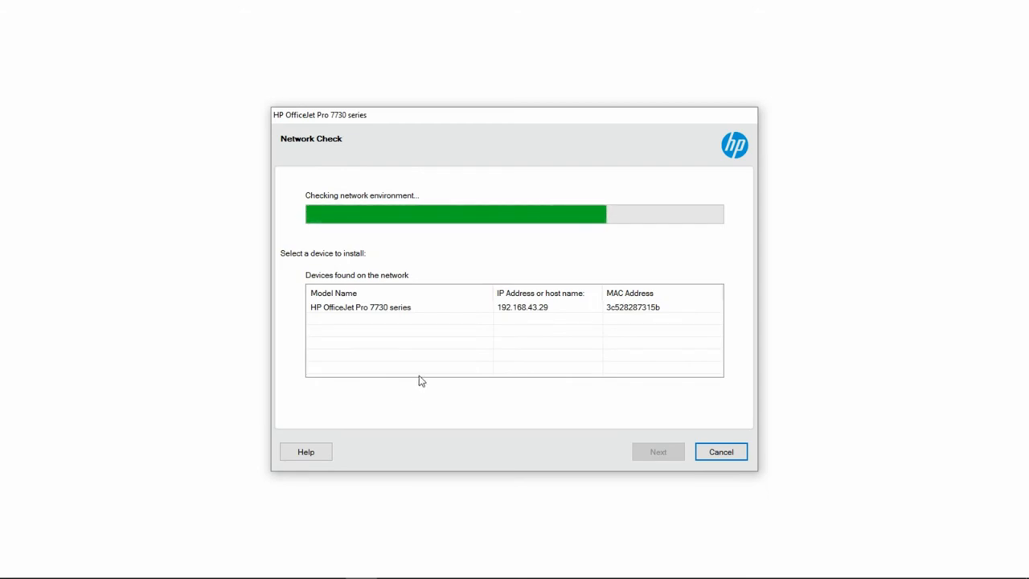
# Step: Install to the HP OfficeJet Pro 7730 found at 192.168.43.29 and skip the Fax Setup Wizard
pyautogui.click(376, 306)
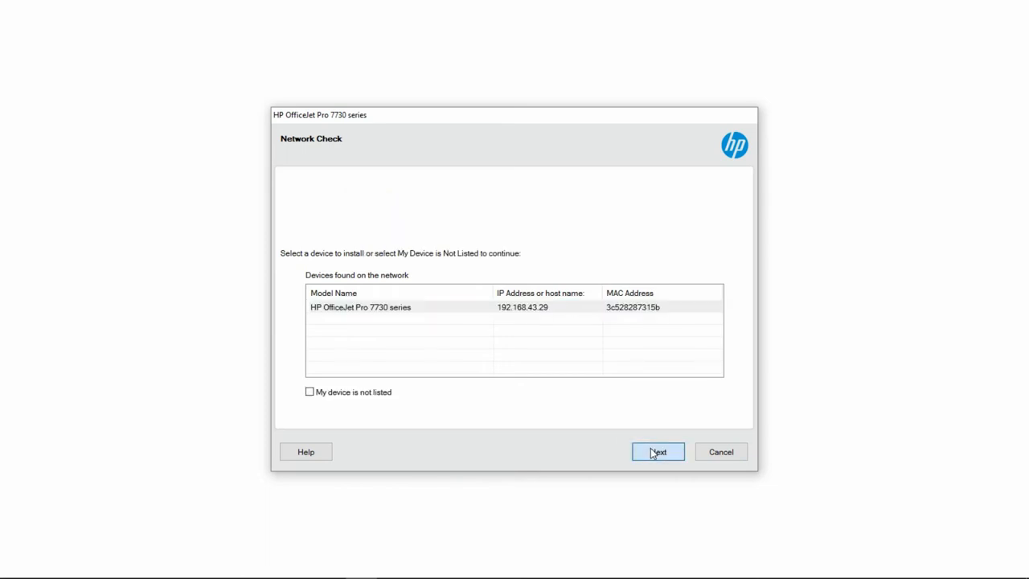
pyautogui.click(658, 452)
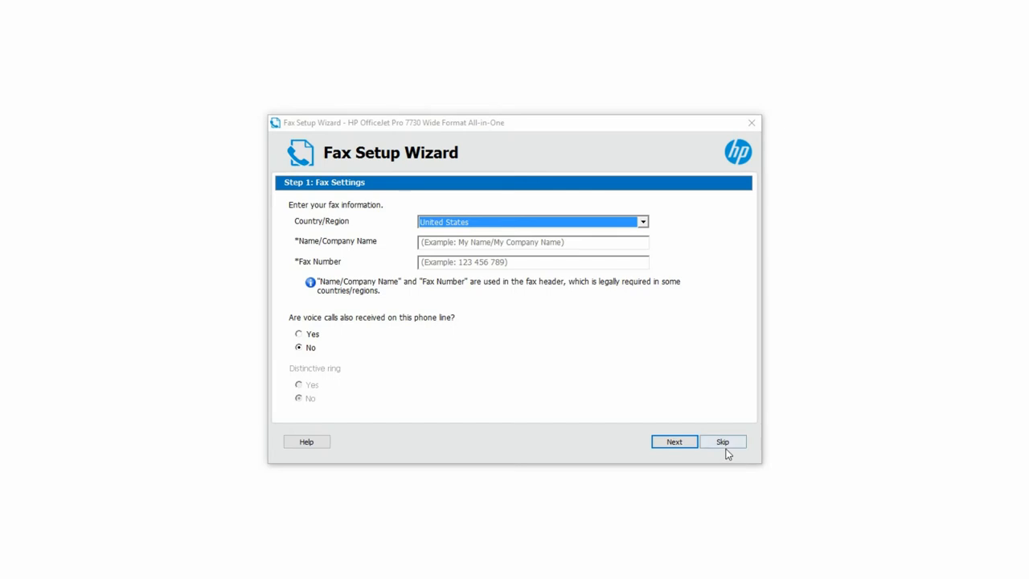
pyautogui.click(724, 440)
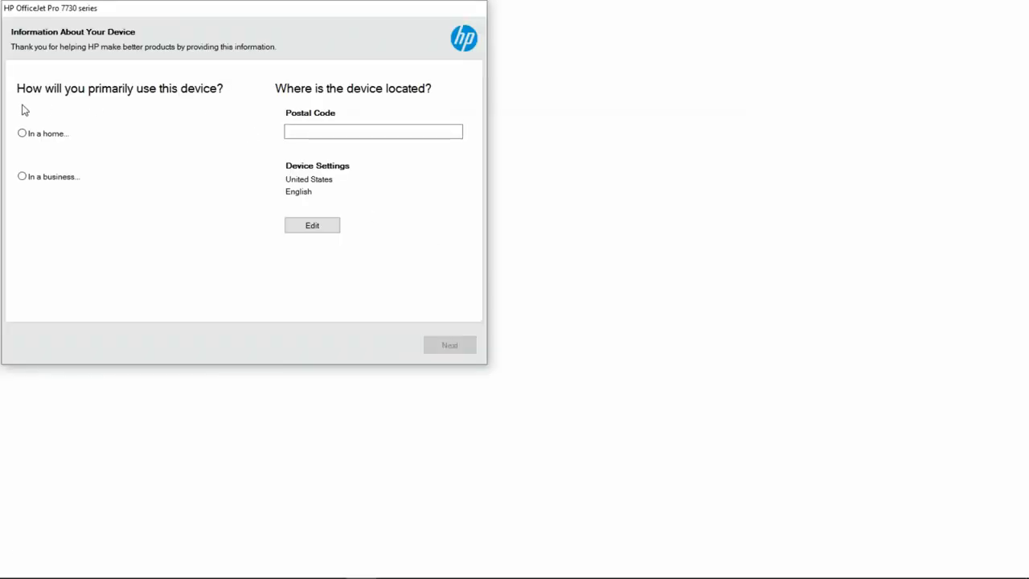
pyautogui.moveTo(40, 141)
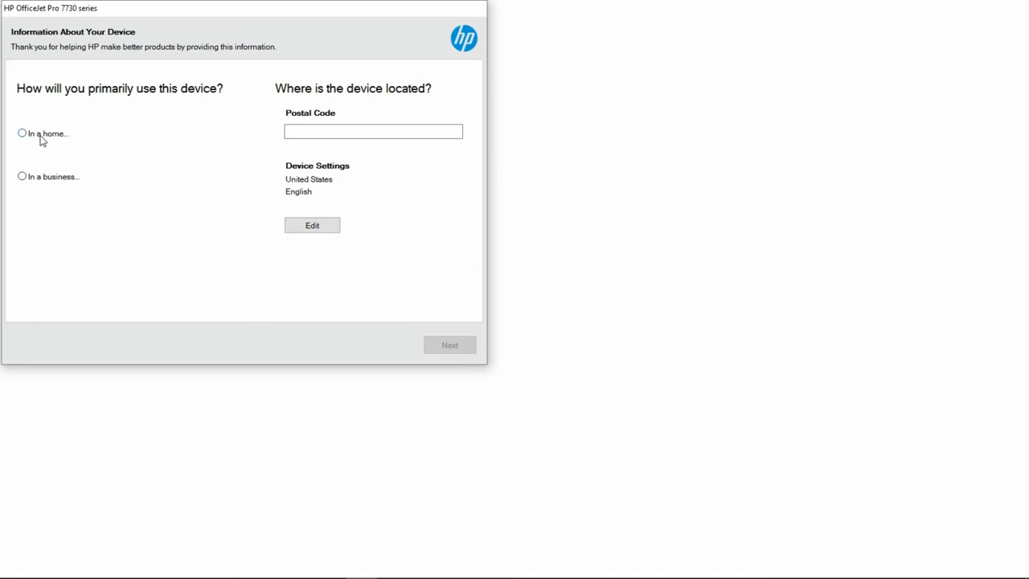
# Step: Record home personal use with postal code 123456 and continue to registration
pyautogui.click(19, 134)
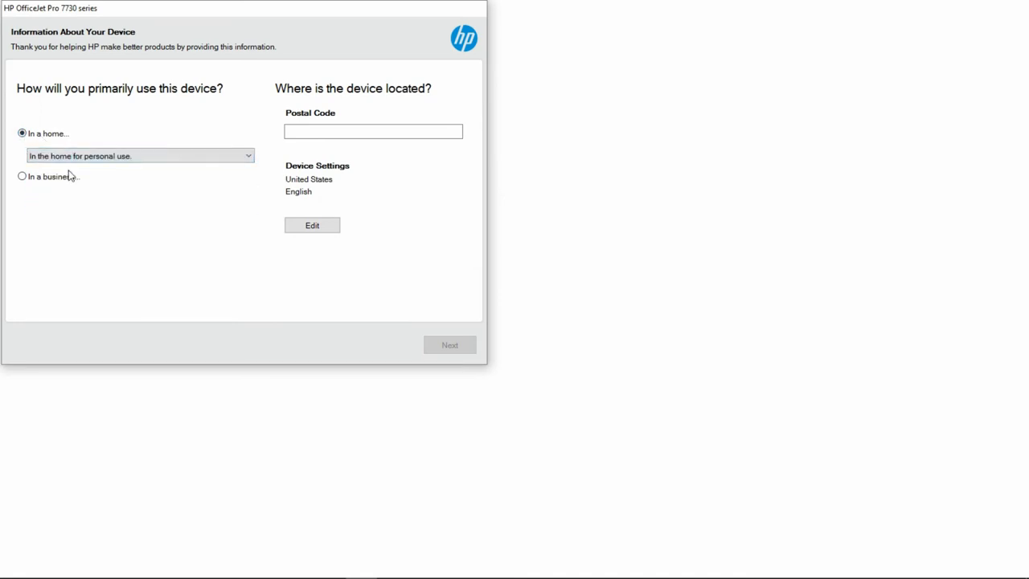
pyautogui.write('1')
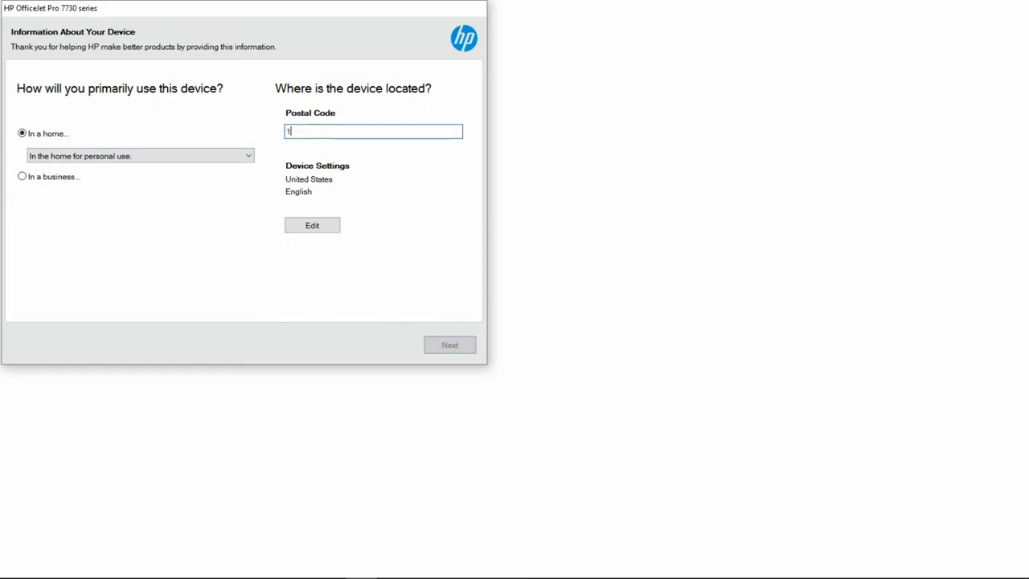
pyautogui.write('23456')
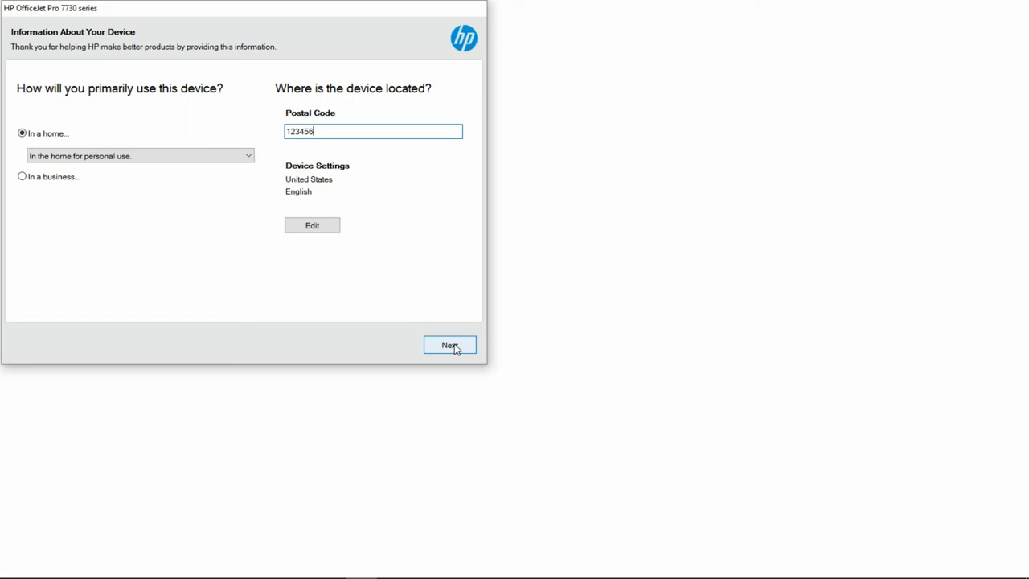
pyautogui.click(450, 344)
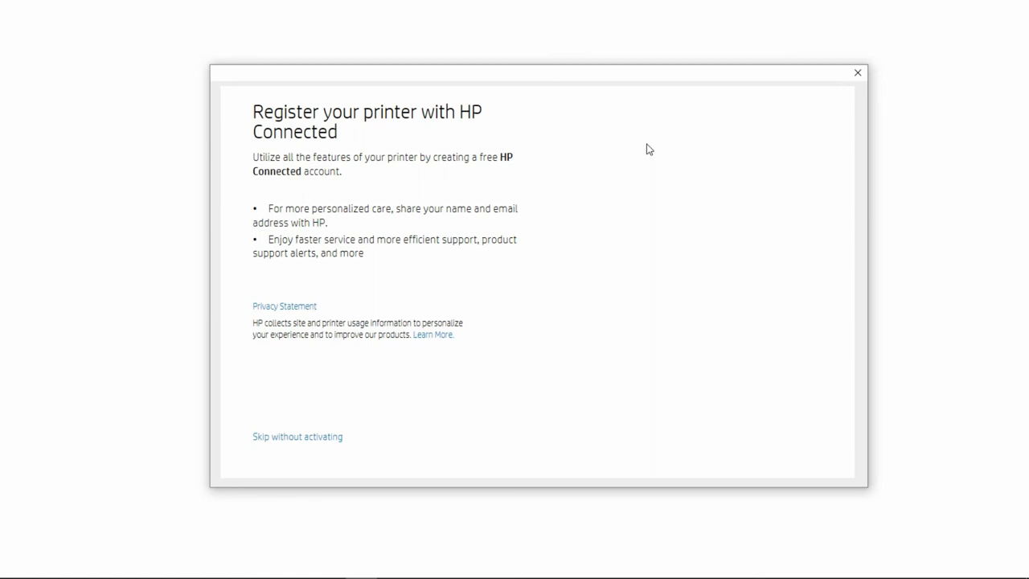
pyautogui.moveTo(766, 148)
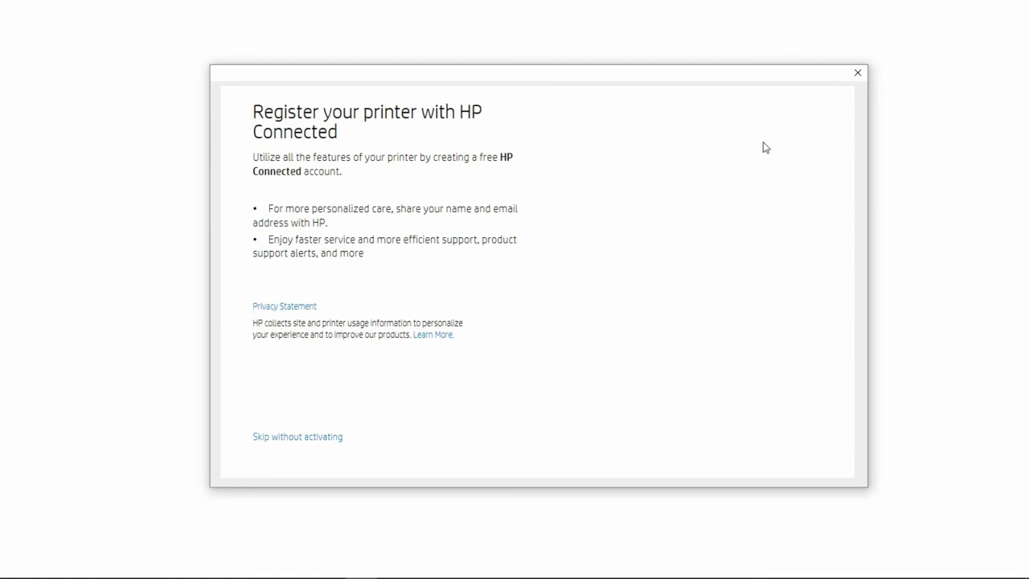
# Step: Exit HP Connected registration without signing up, reaching Setup Complete
pyautogui.click(855, 72)
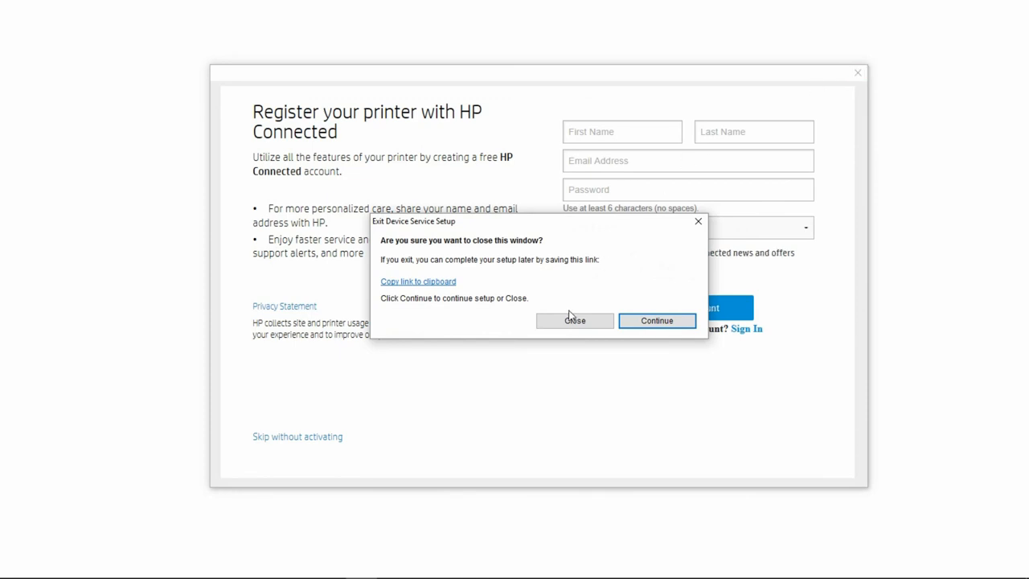
pyautogui.click(574, 322)
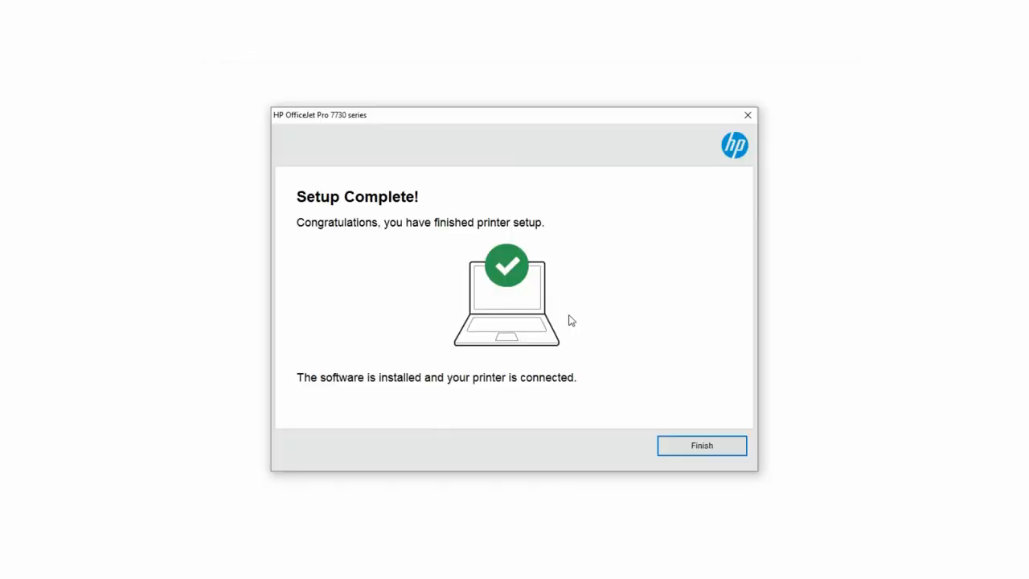